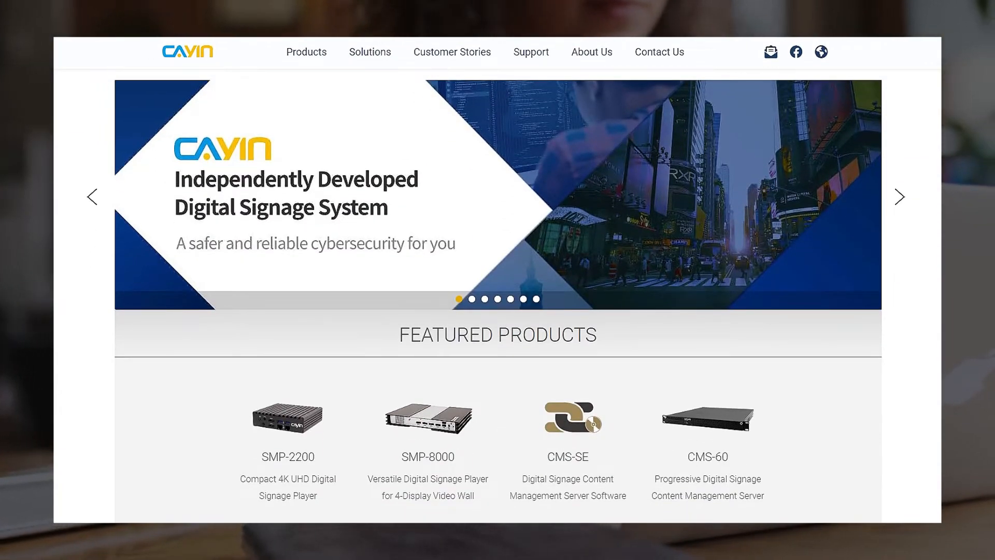
Show the Products menu listing players, servers and premium software.
{"action": "left_click", "coordinate": [305, 52]}
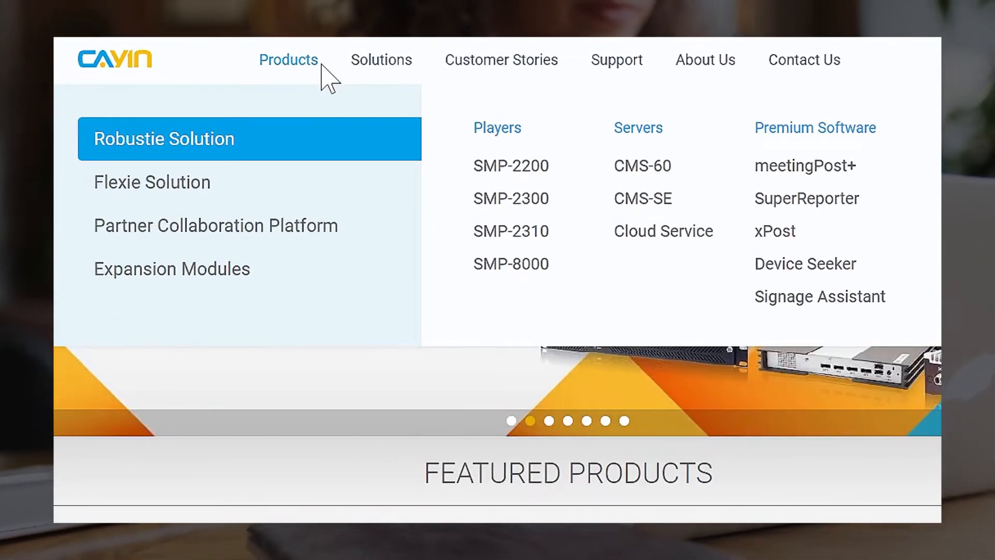
{"action": "mouse_move", "coordinate": [152, 182]}
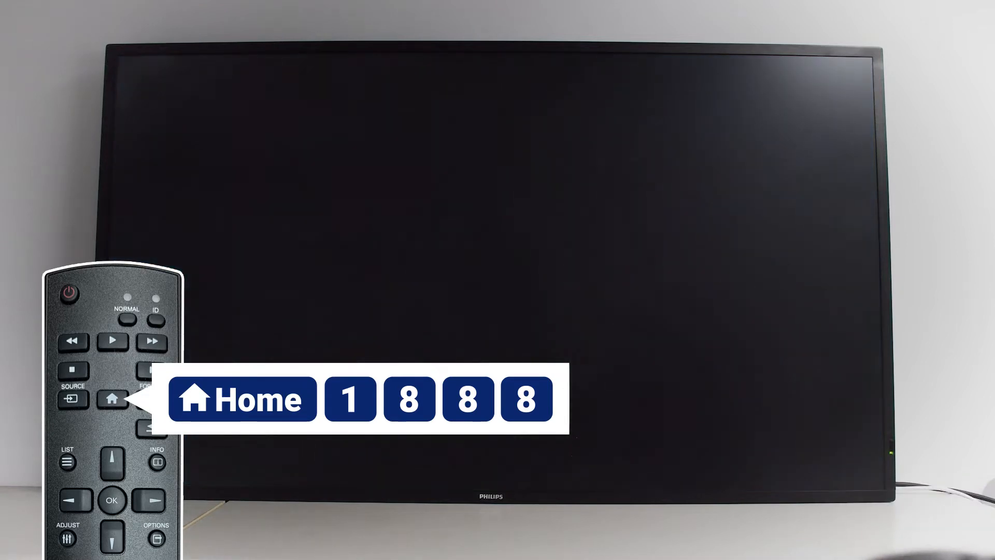
Enter the admin menu (Home 1888) and view Storage with Internal and USB drives.
{"action": "left_click", "coordinate": [112, 398]}
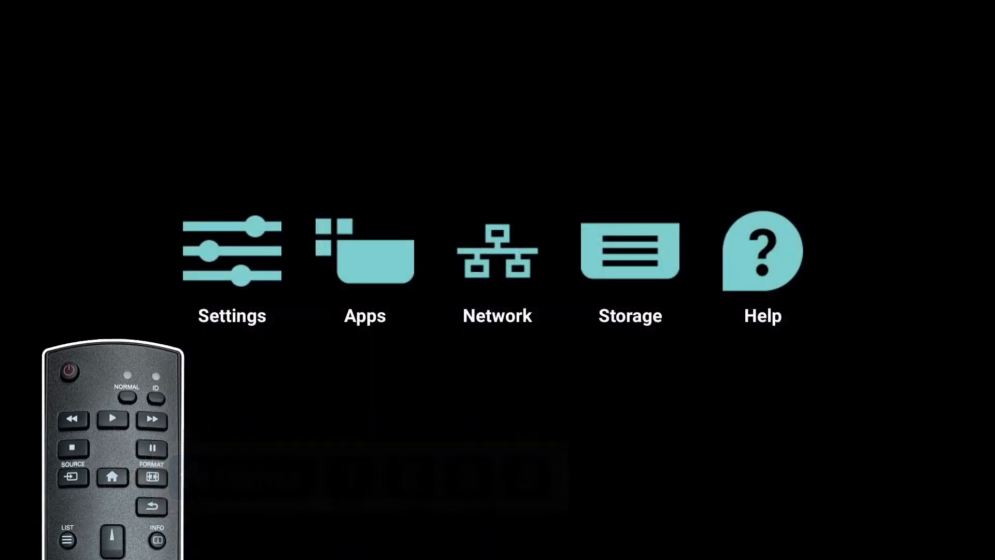
{"action": "left_click", "coordinate": [629, 250]}
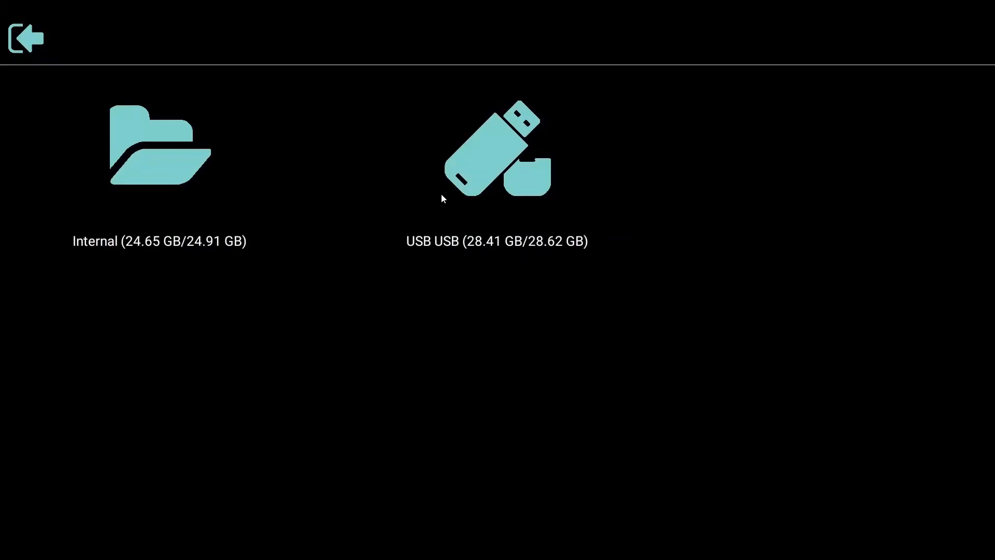
{"action": "mouse_move", "coordinate": [515, 178]}
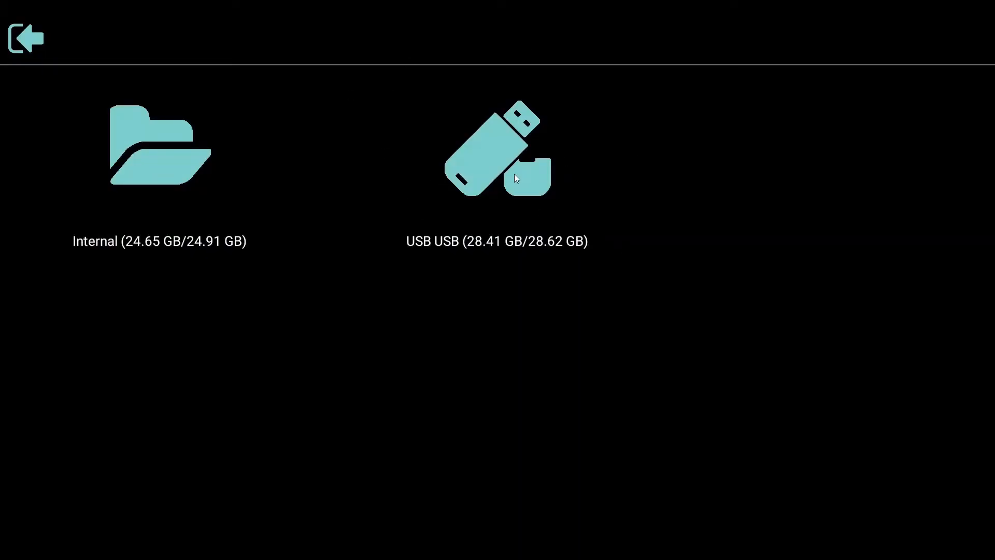
Launch the cms-ws-player APK from the USB drive and allow File Manager to install apps.
{"action": "left_click", "coordinate": [496, 159]}
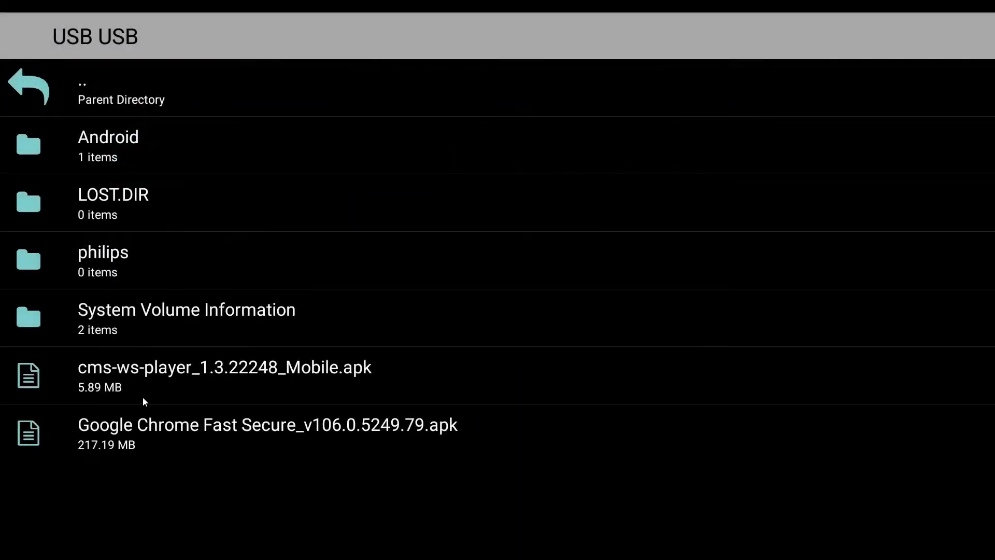
{"action": "mouse_move", "coordinate": [124, 405]}
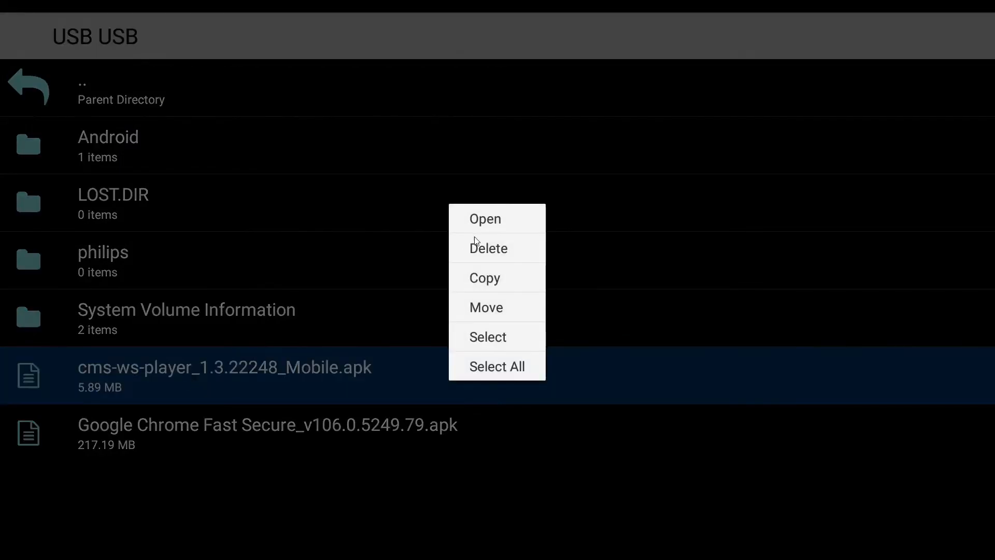
{"action": "left_click", "coordinate": [484, 219]}
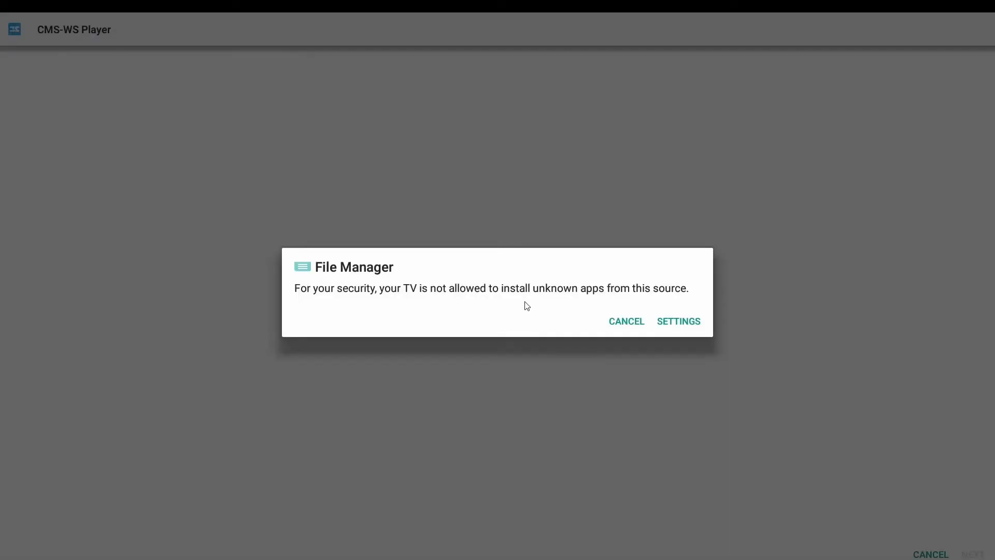
{"action": "left_click", "coordinate": [678, 321]}
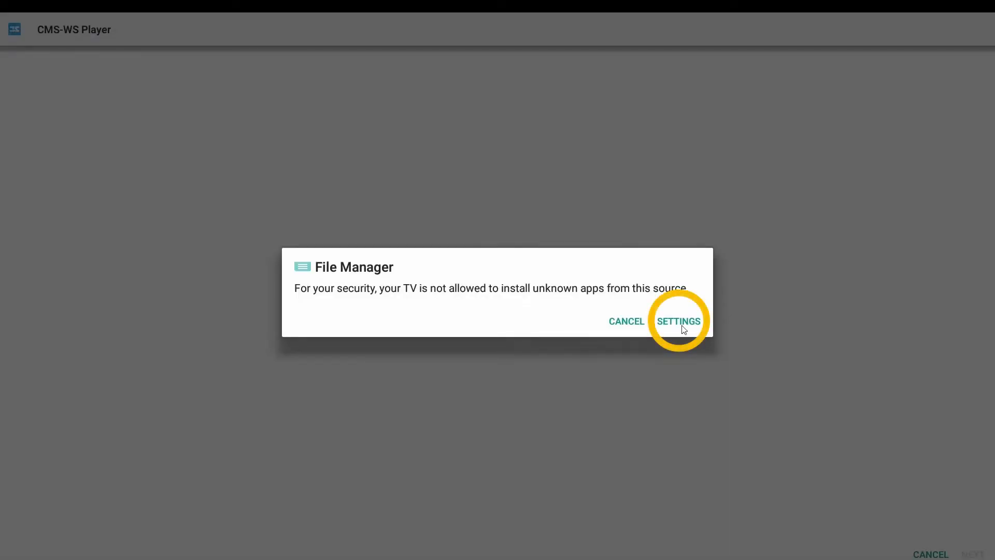
{"action": "left_click", "coordinate": [678, 320]}
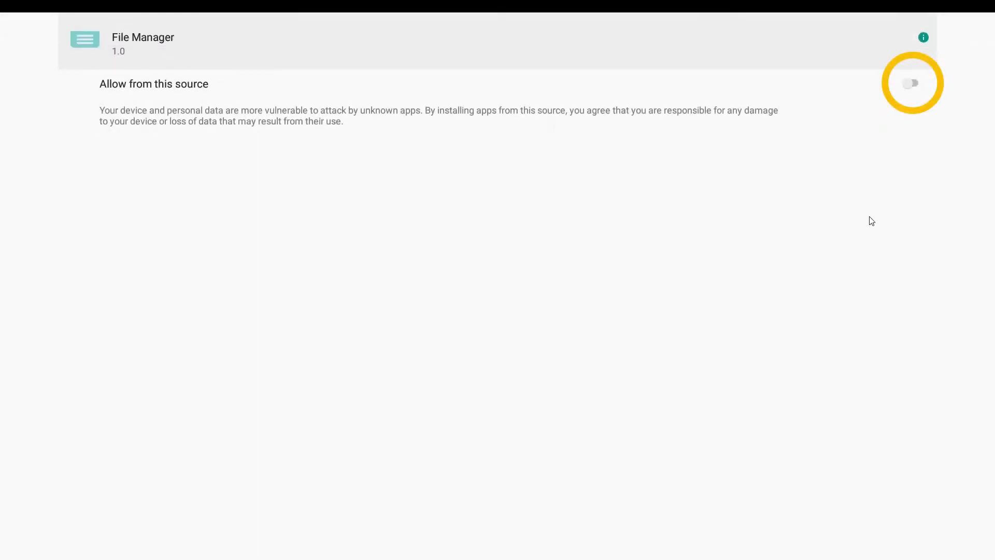
{"action": "left_click", "coordinate": [912, 83]}
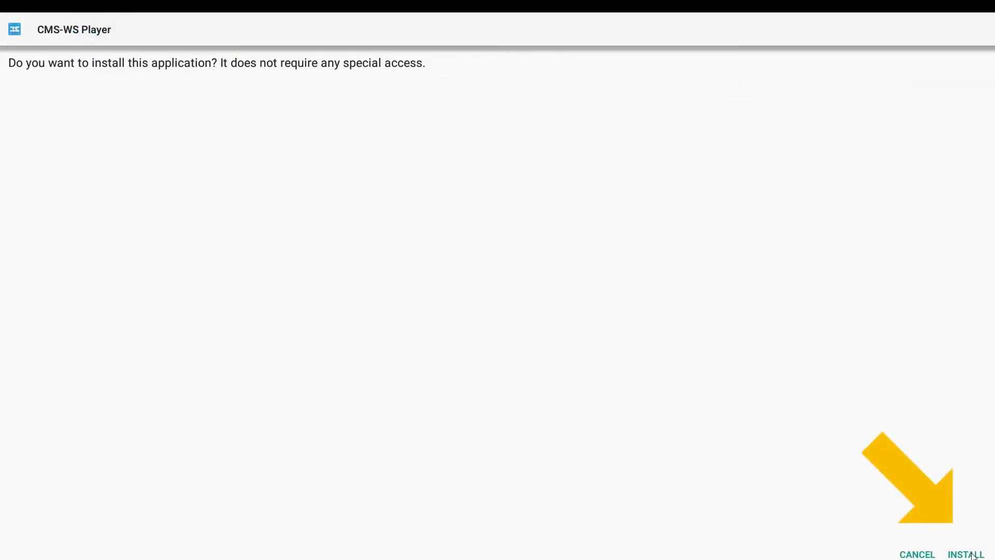
Install CMS-WS Player and return to the USB file list.
{"action": "left_click", "coordinate": [965, 553]}
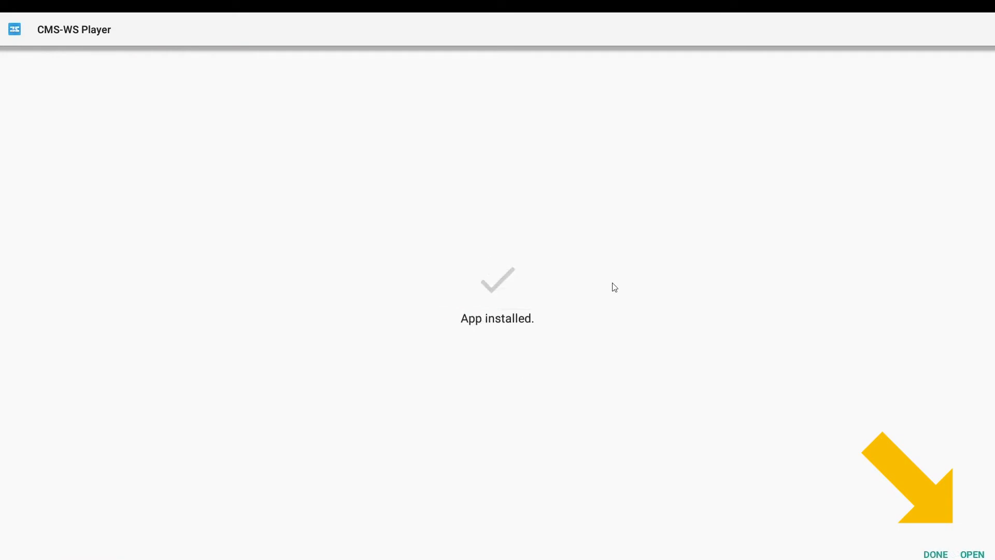
{"action": "left_click", "coordinate": [933, 553]}
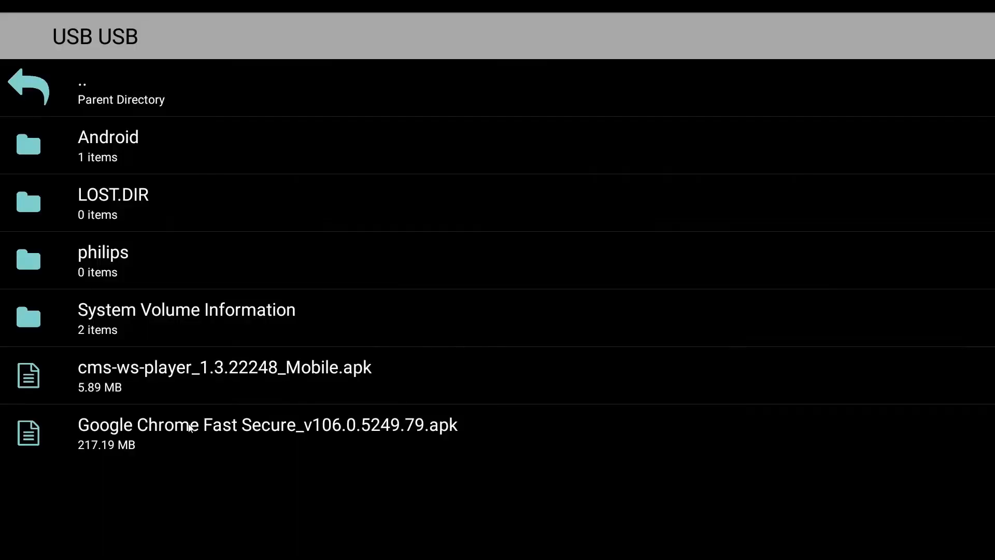
Launch the Google Chrome APK from the USB drive and install Chrome.
{"action": "left_click", "coordinate": [267, 435]}
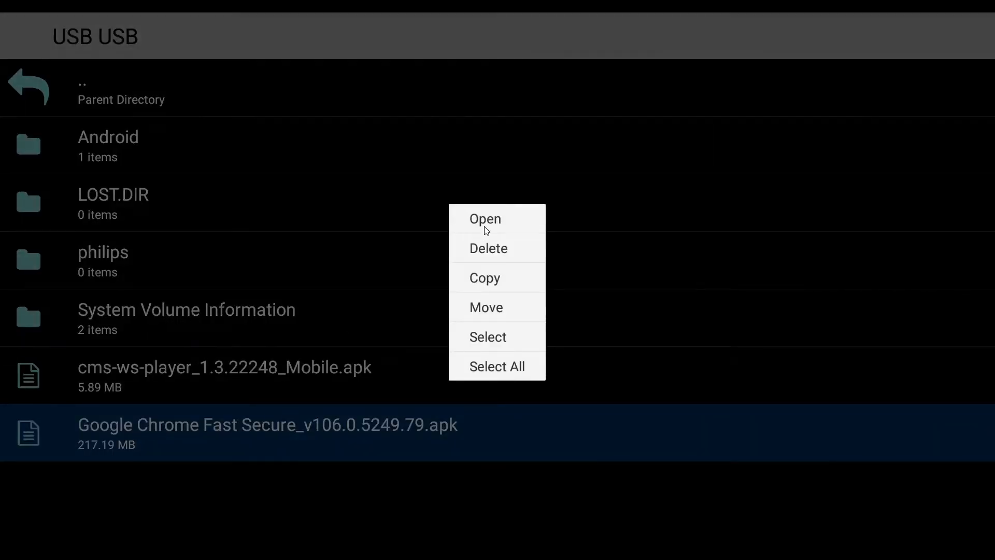
{"action": "left_click", "coordinate": [483, 219]}
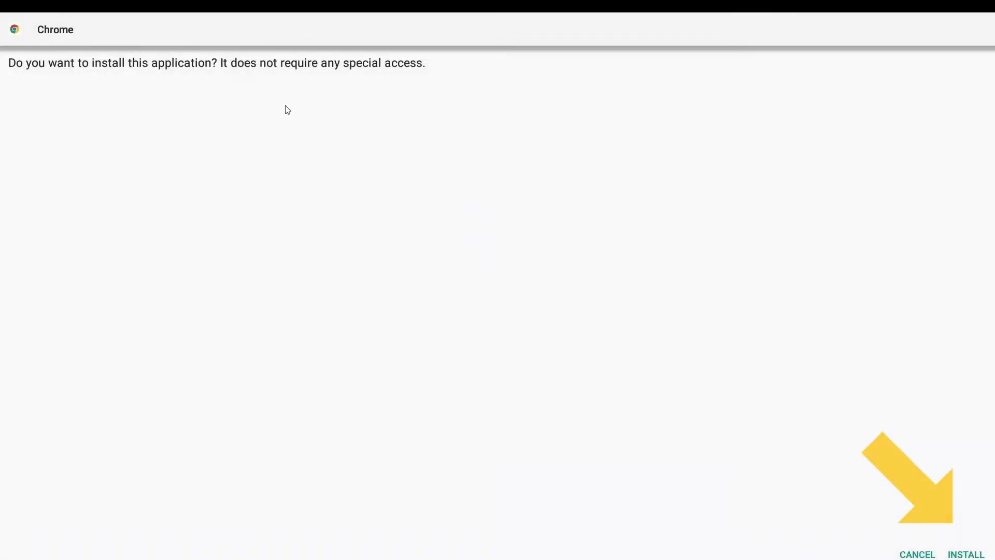
{"action": "left_click", "coordinate": [966, 553]}
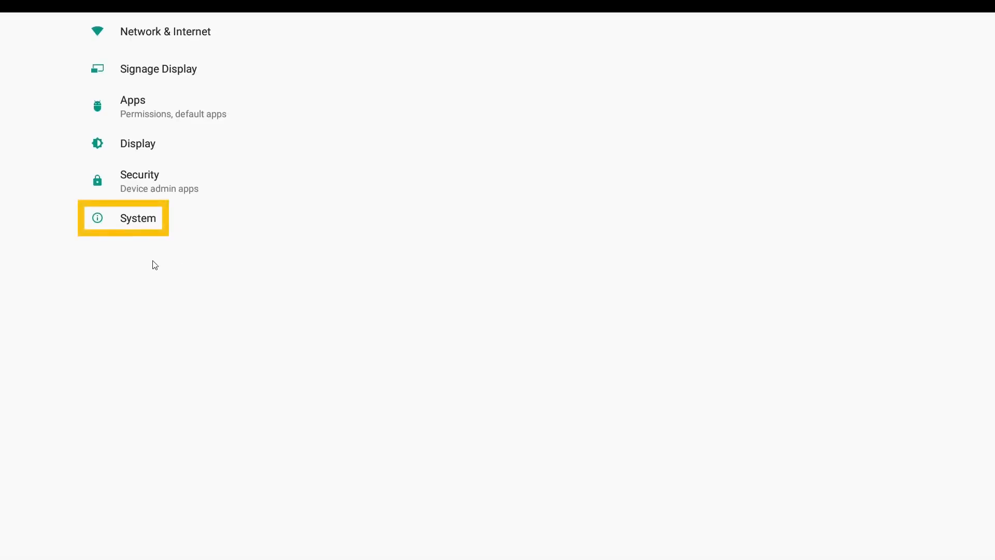
In Developer options, turn on Stay awake so the screen never sleeps.
{"action": "left_click", "coordinate": [137, 217]}
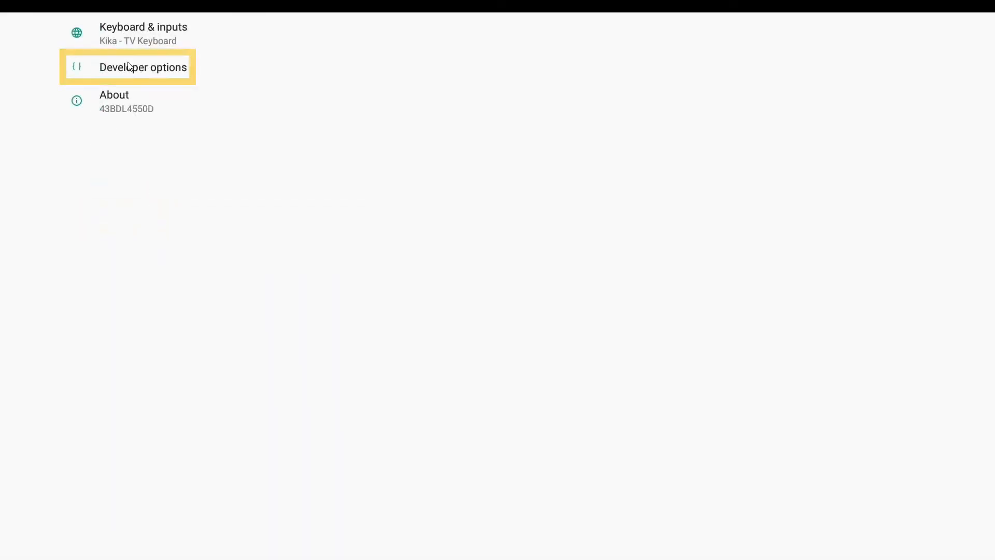
{"action": "left_click", "coordinate": [143, 67]}
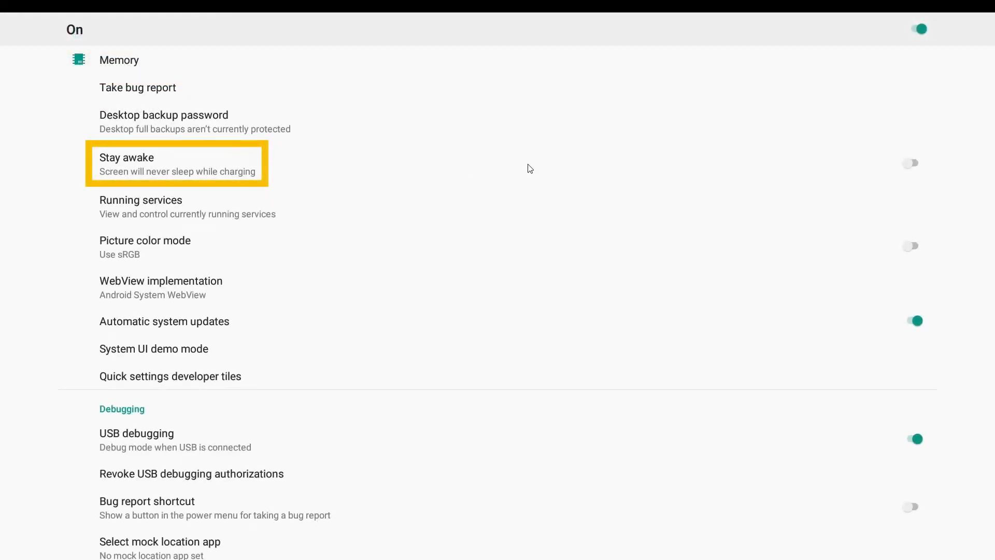
{"action": "left_click", "coordinate": [914, 163]}
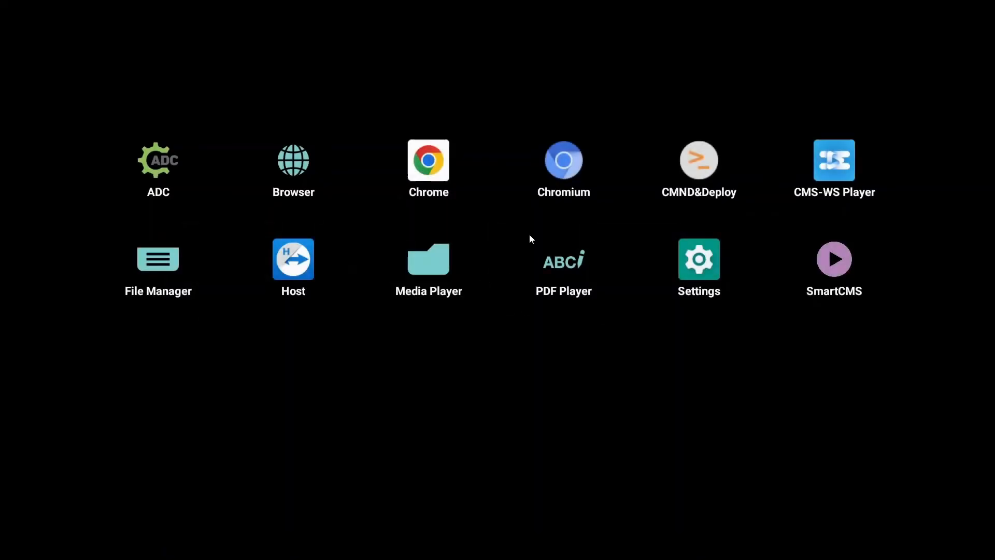
{"action": "mouse_move", "coordinate": [836, 164]}
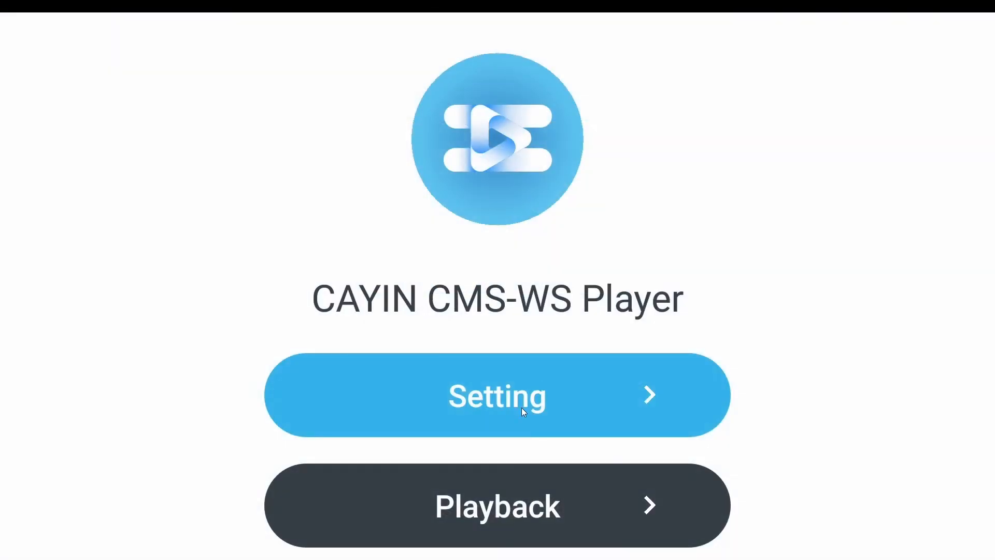
Open Setting in CMS-WS Player, showing Model CMS-WS and HTTP protocol.
{"action": "left_click", "coordinate": [496, 394]}
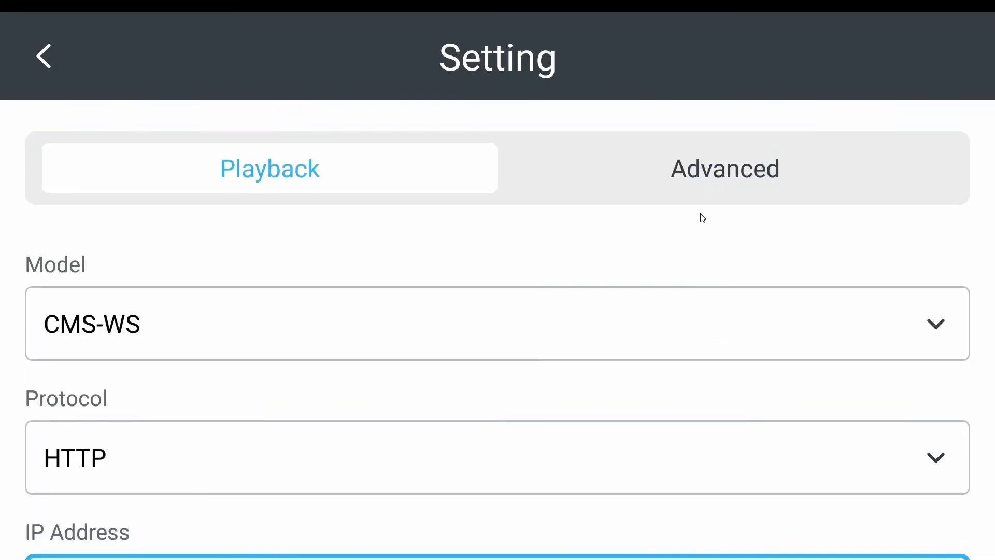
In Advanced settings, turn on Auto Launch and acknowledge the overlay permission prompt.
{"action": "left_click", "coordinate": [724, 168]}
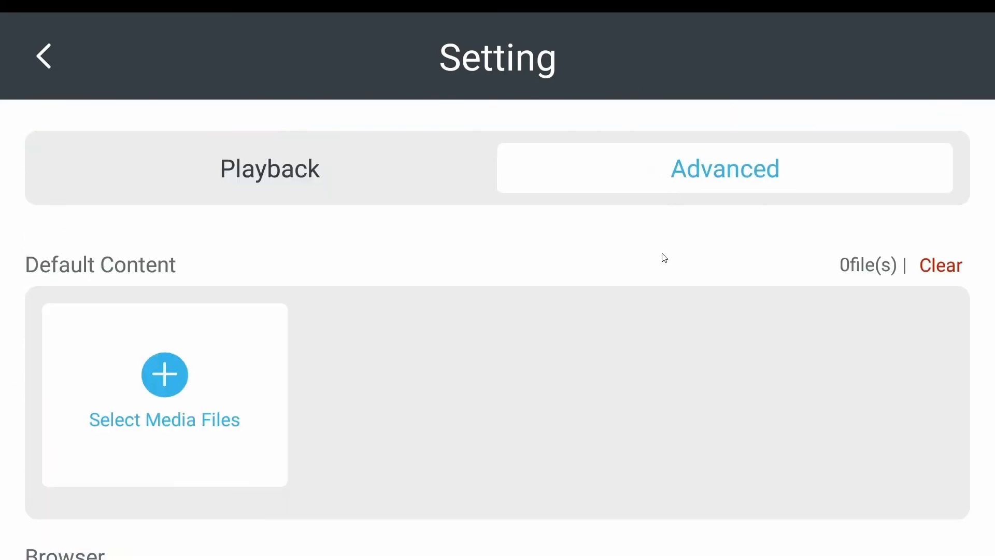
{"action": "scroll", "scroll_direction": "down", "scroll_amount": 3}
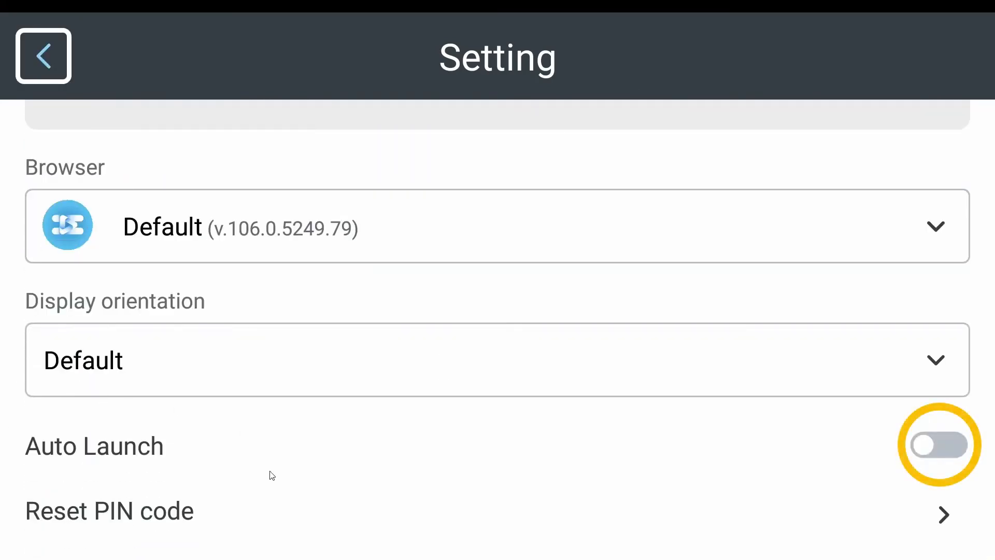
{"action": "left_click", "coordinate": [938, 445]}
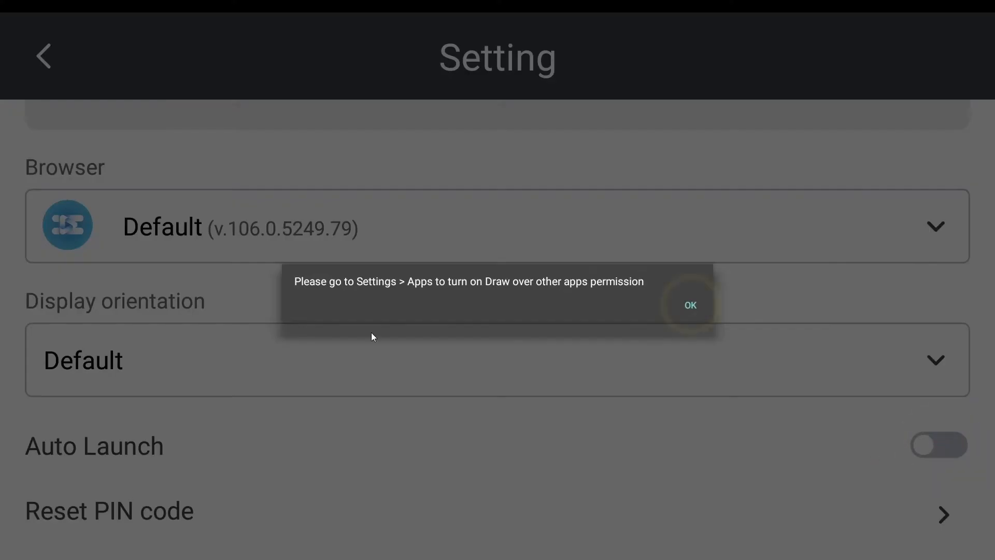
{"action": "left_click", "coordinate": [691, 305]}
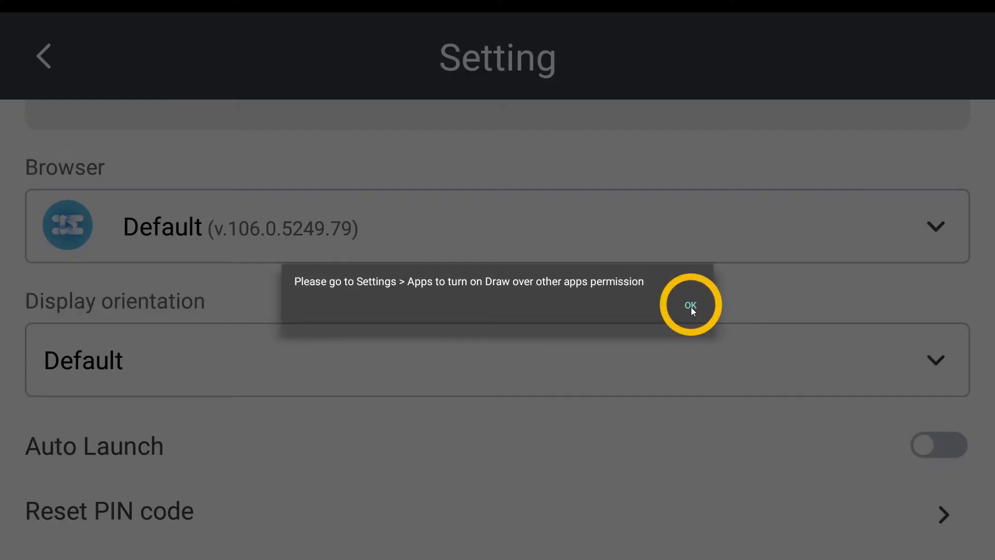
Allow CMS-WS Player to display over other apps.
{"action": "left_click", "coordinate": [690, 305]}
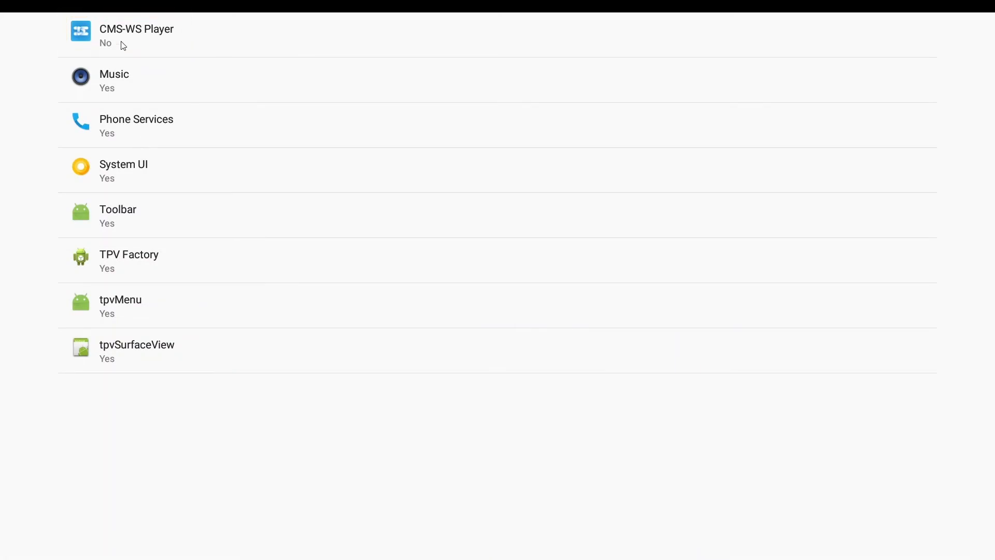
{"action": "left_click", "coordinate": [135, 35]}
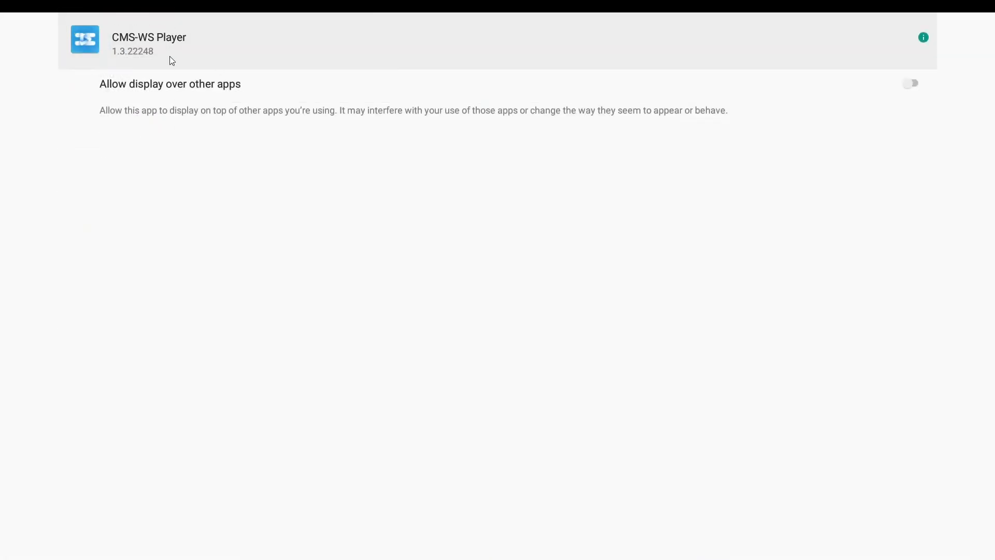
{"action": "left_click", "coordinate": [911, 83]}
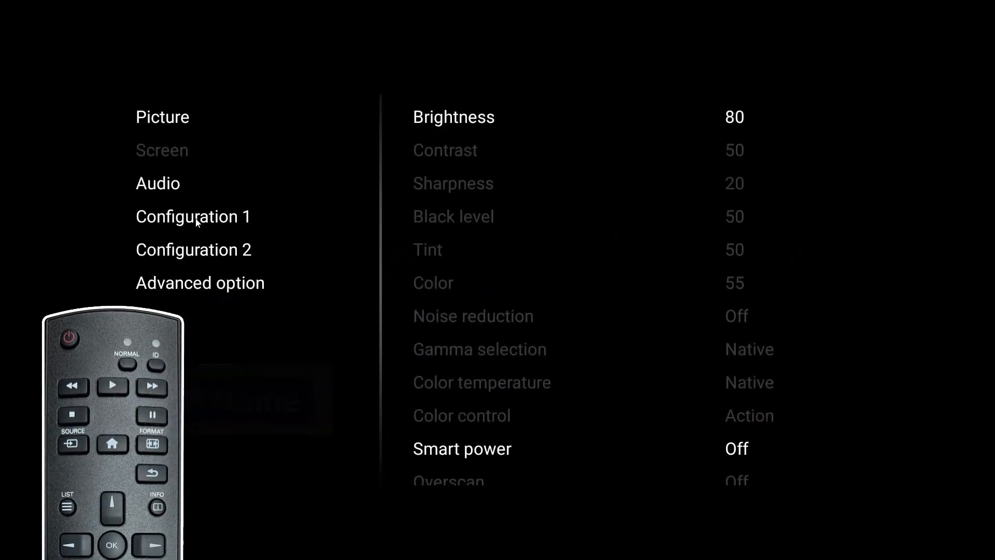
Set Configuration 1 Boot on source to Media Player with Last input unchecked, and save.
{"action": "left_click", "coordinate": [193, 215]}
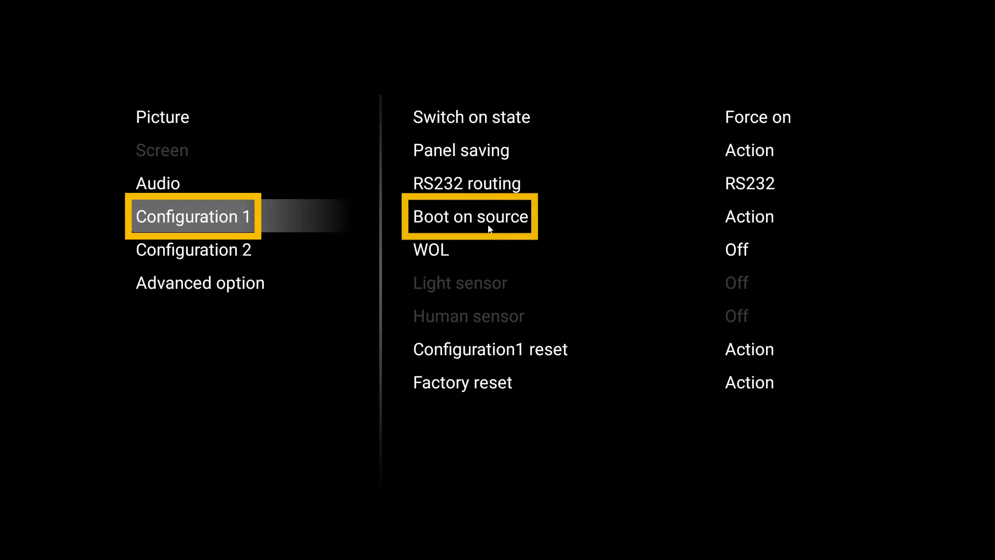
{"action": "left_click", "coordinate": [469, 216]}
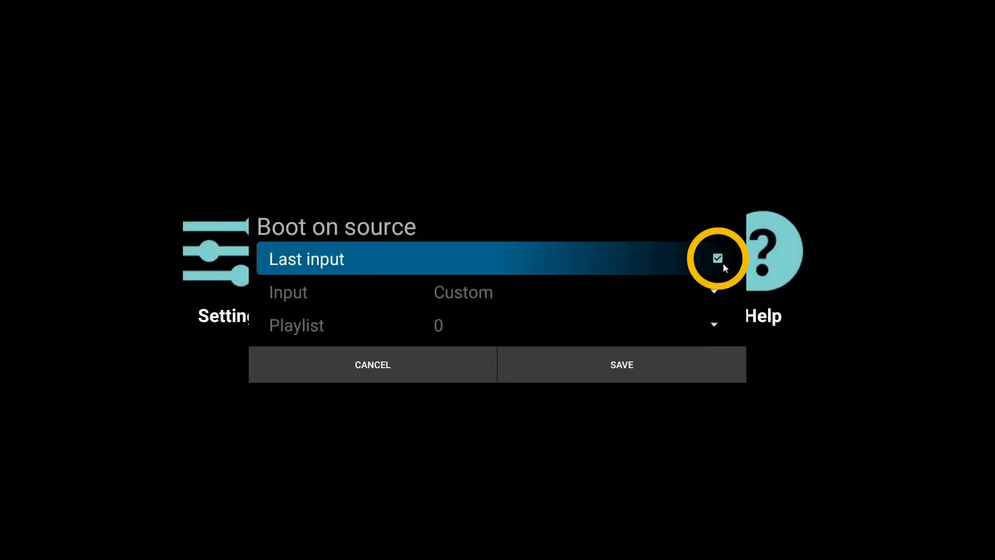
{"action": "left_click", "coordinate": [717, 258]}
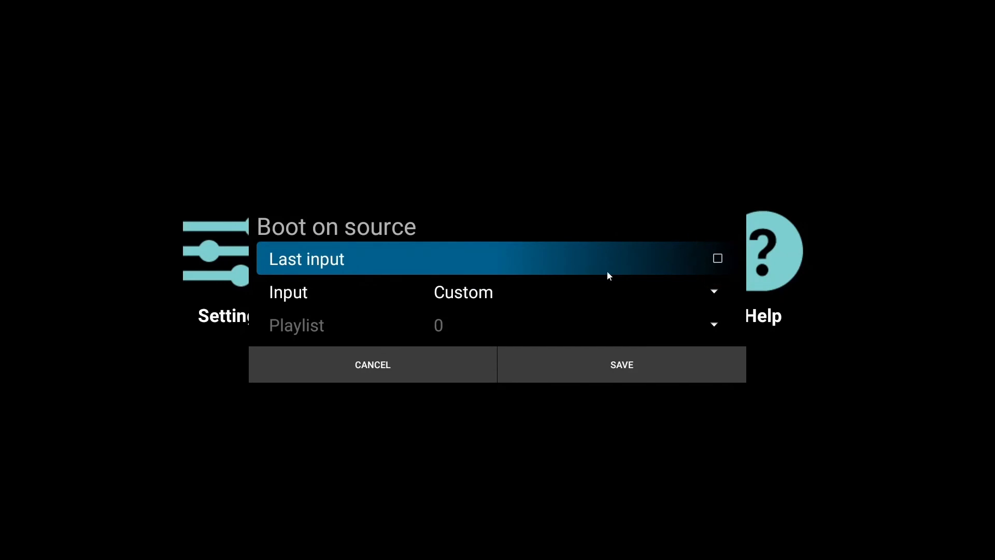
{"action": "mouse_move", "coordinate": [498, 295]}
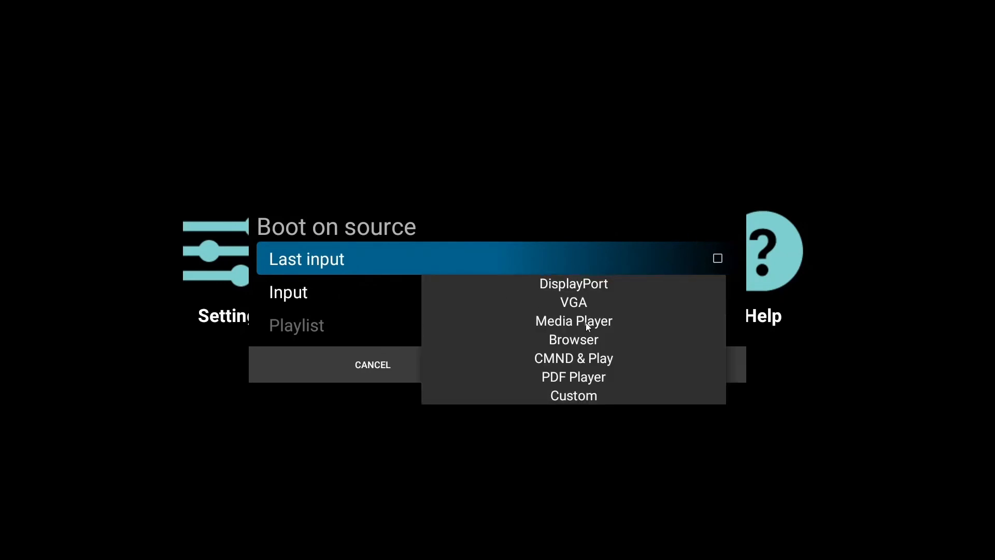
{"action": "left_click", "coordinate": [573, 321]}
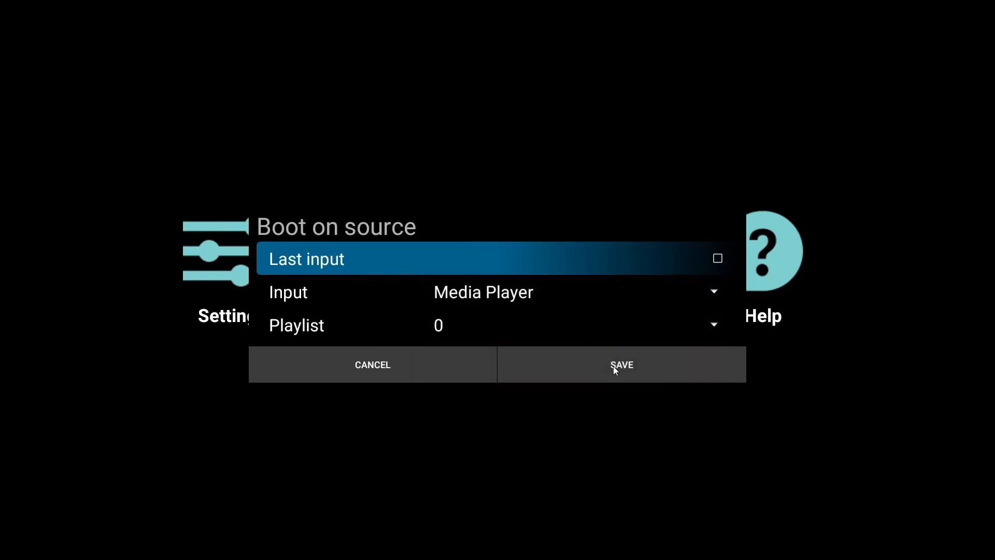
{"action": "left_click", "coordinate": [621, 364]}
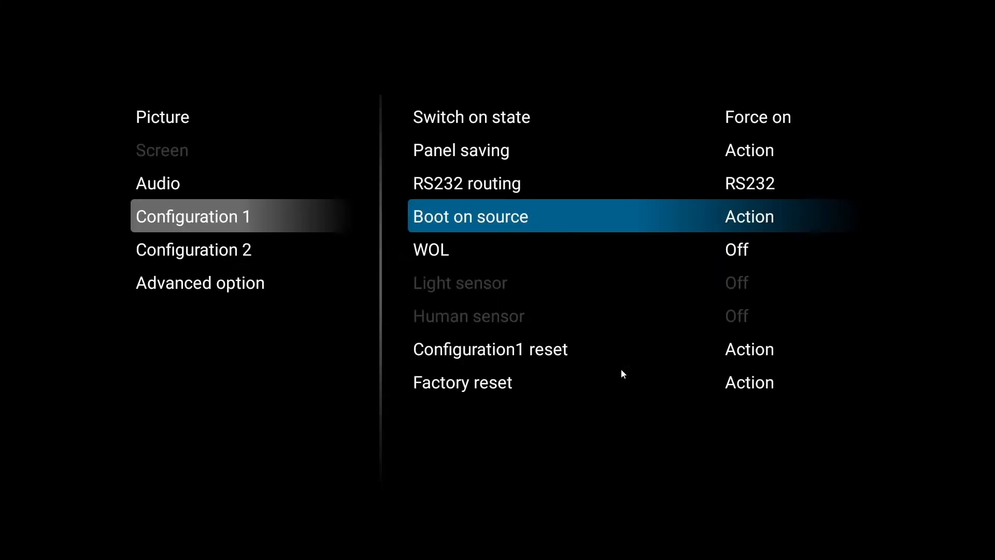